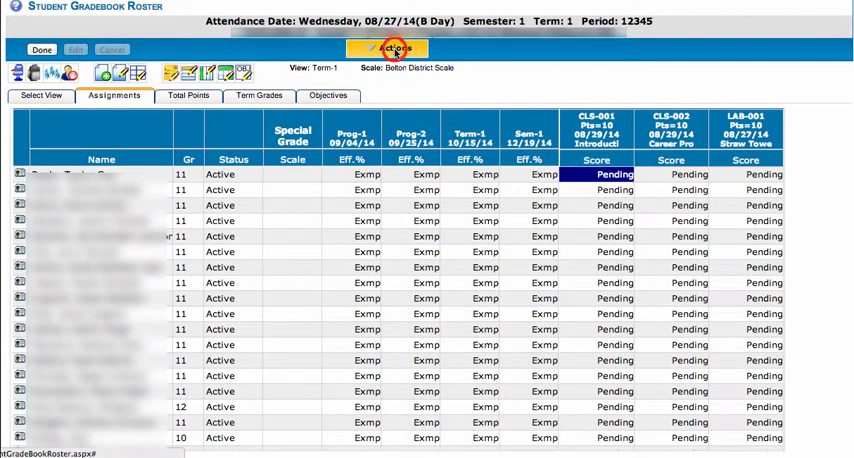
Switch from the class roster to the Gradebook Special Marks Codes list
click(390, 48)
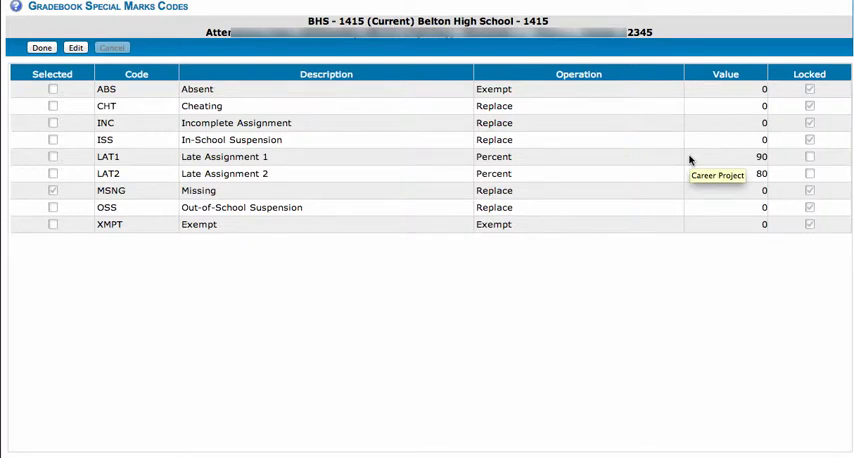
mouse_move(108, 108)
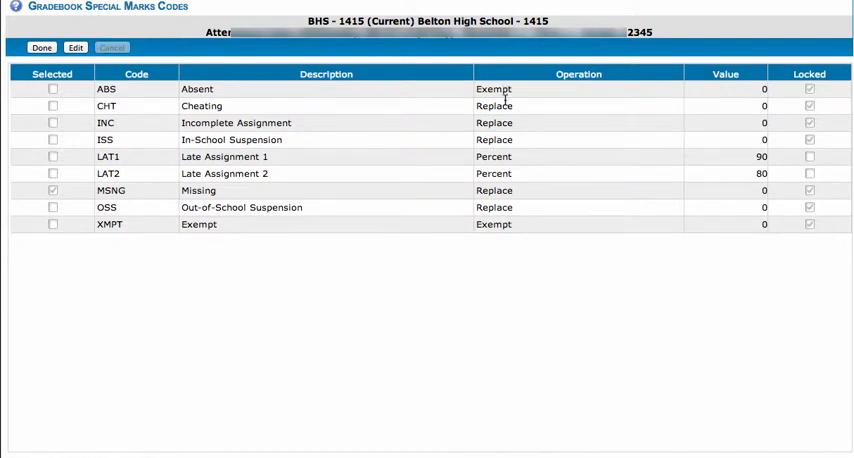
mouse_move(504, 104)
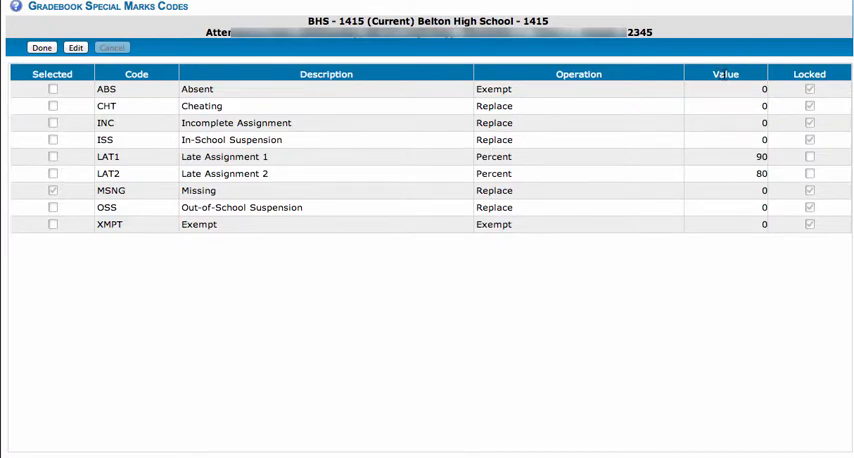
mouse_move(756, 148)
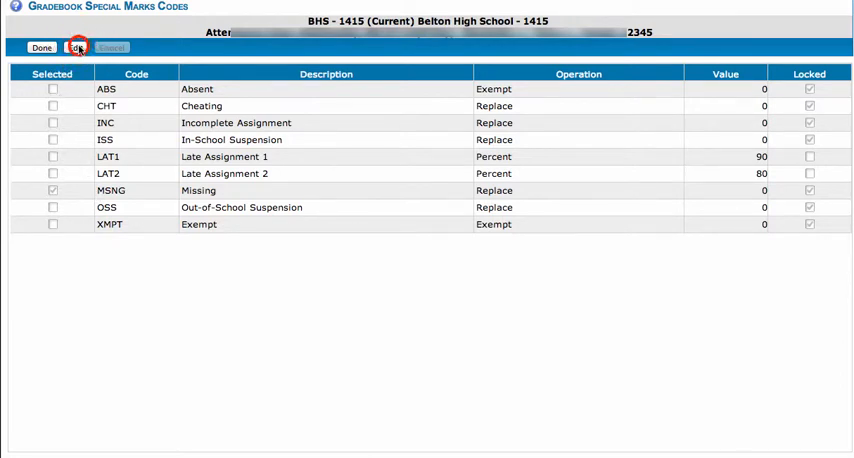
Select the XMPT Exempt code alongside MSNG and save the selection with Done
click(72, 48)
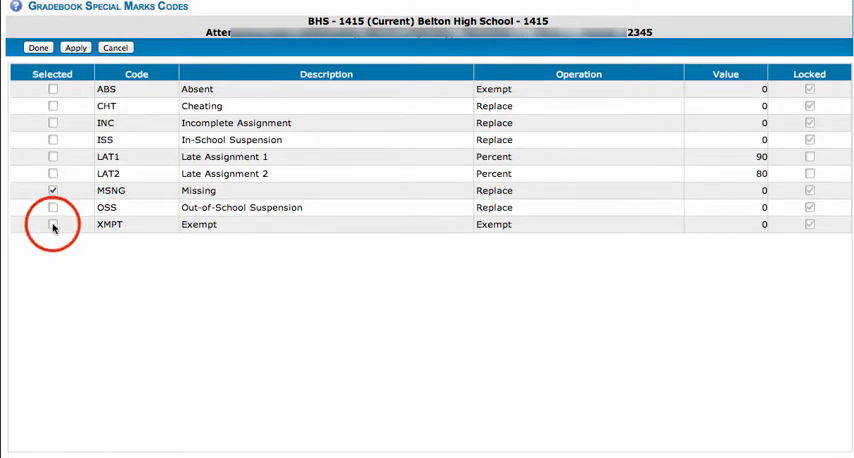
click(52, 224)
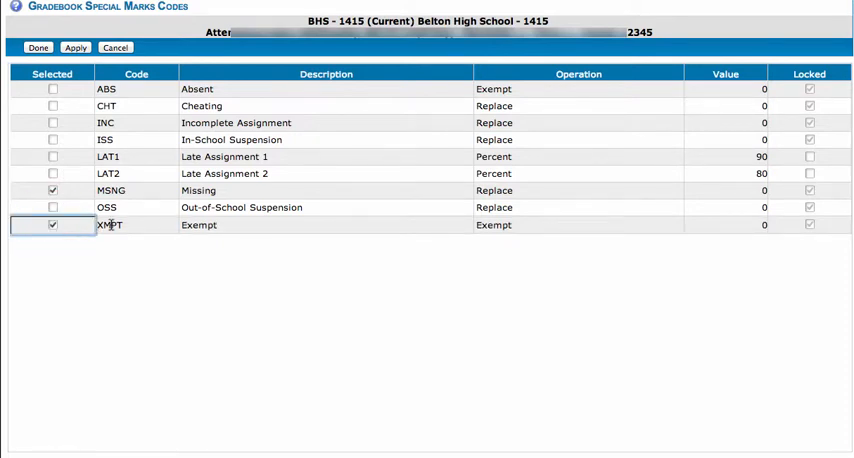
mouse_move(224, 230)
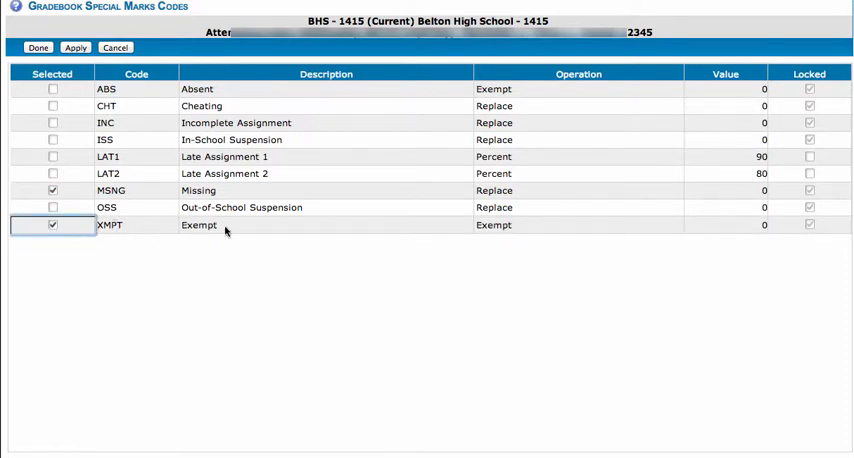
mouse_move(764, 226)
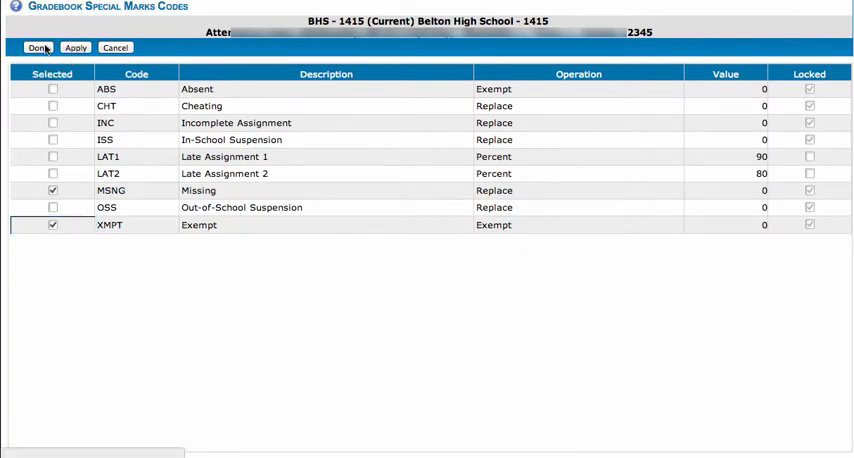
click(38, 48)
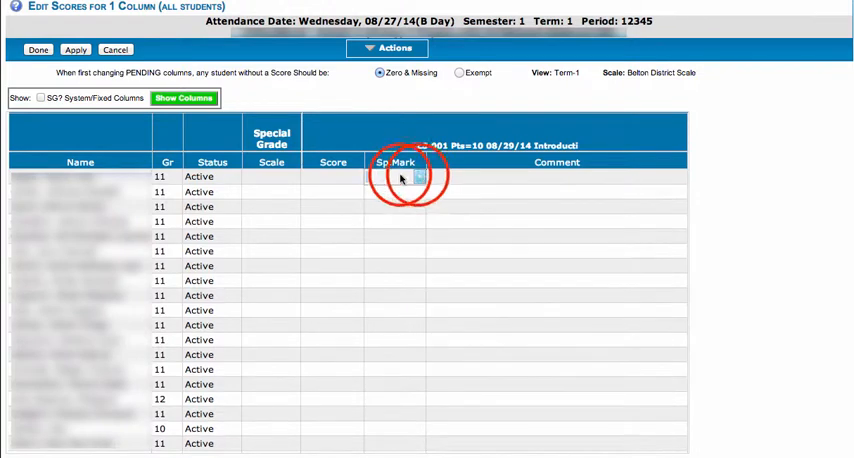
Show the first student's Sp.Mark dropdown listing MSNG and XMPT
click(416, 176)
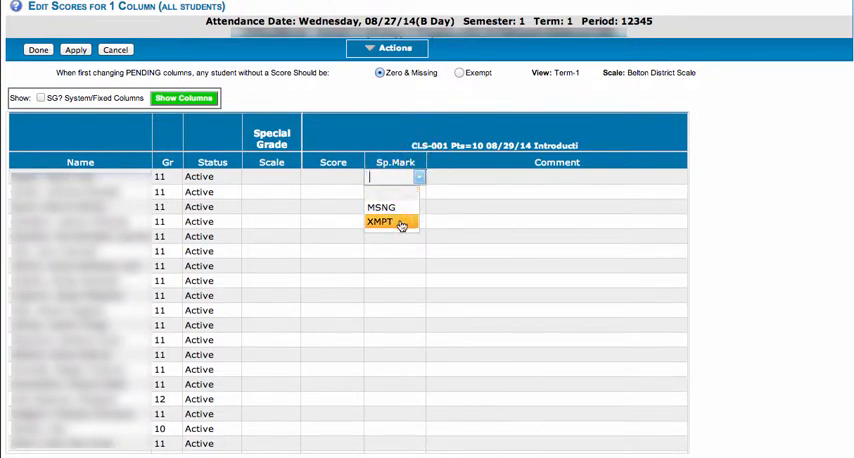